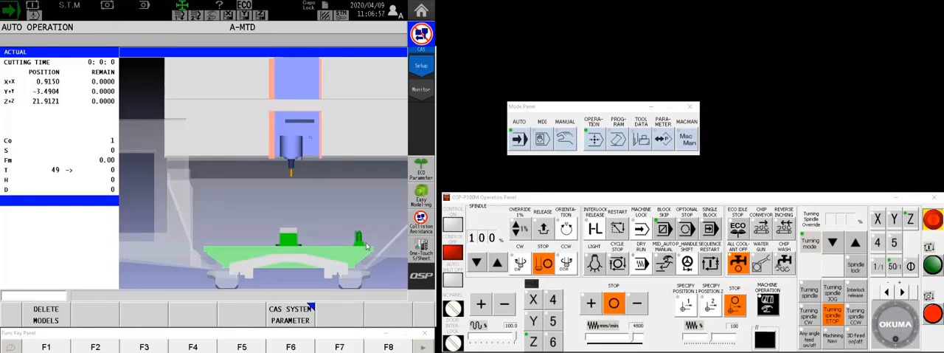
mouse_move(583, 171)
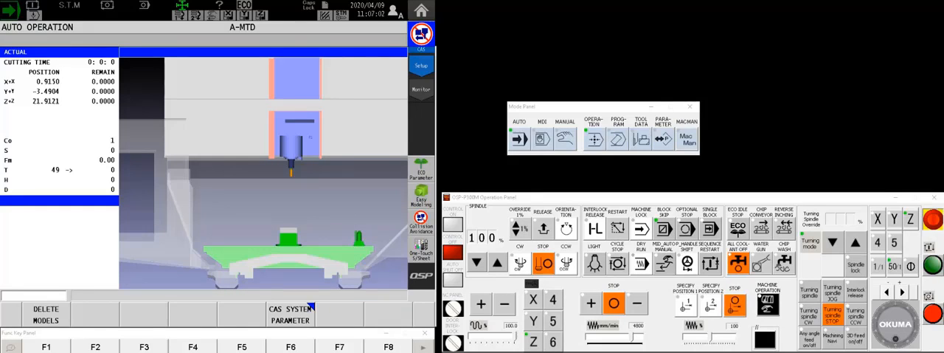
- Put the control into MANUAL operation mode, leaving AUTO operation
left_click(565, 140)
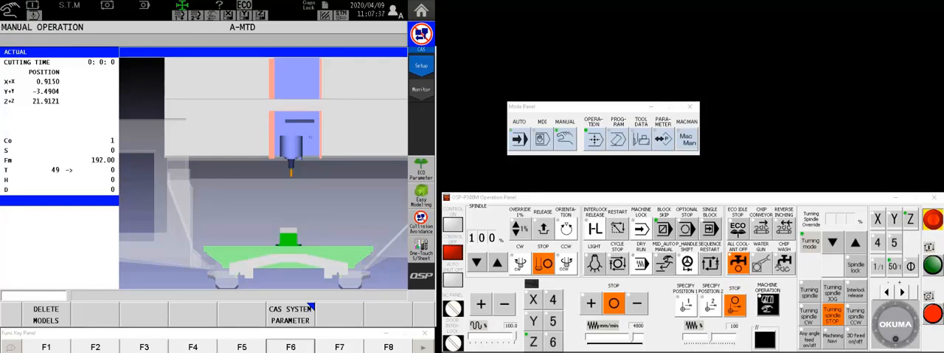
mouse_move(424, 110)
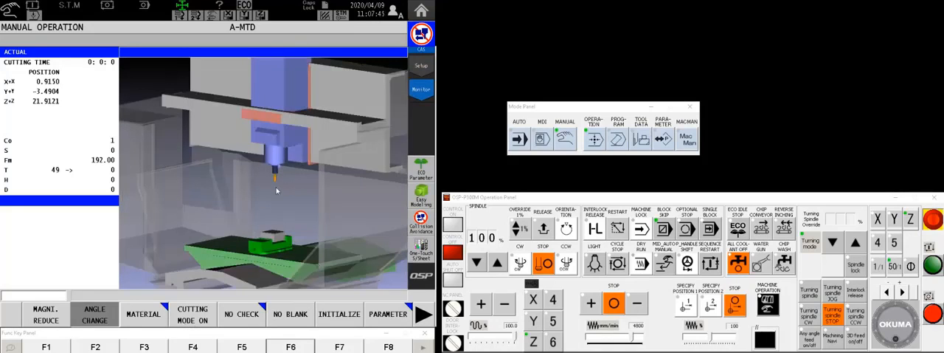
mouse_move(361, 239)
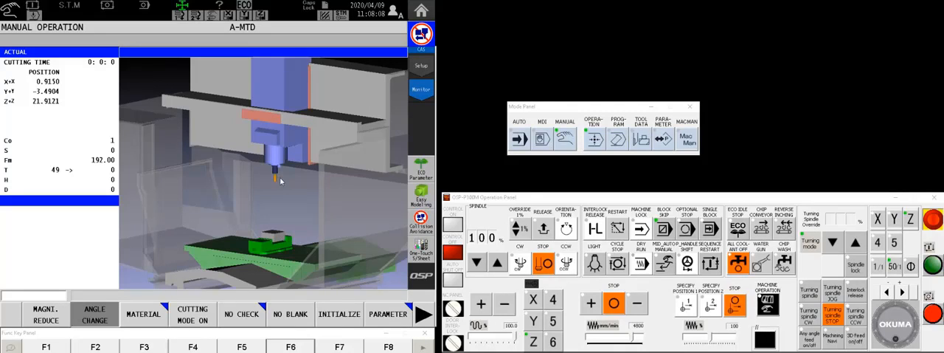
mouse_move(233, 242)
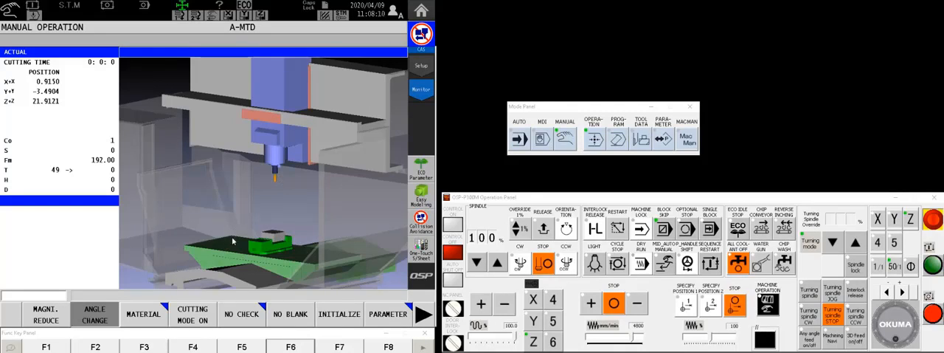
mouse_move(204, 218)
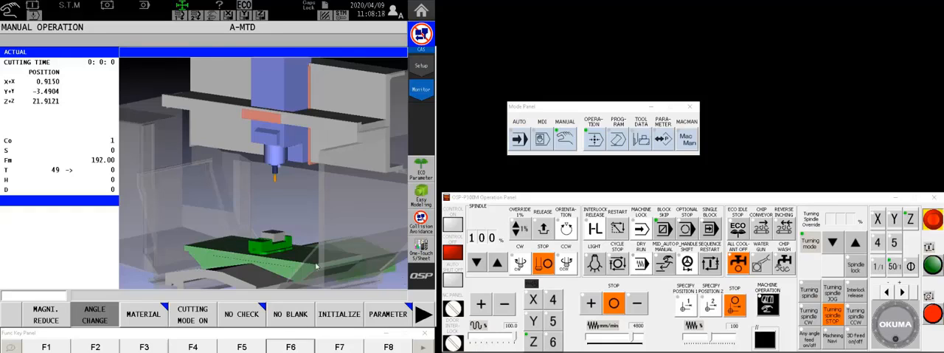
mouse_move(651, 350)
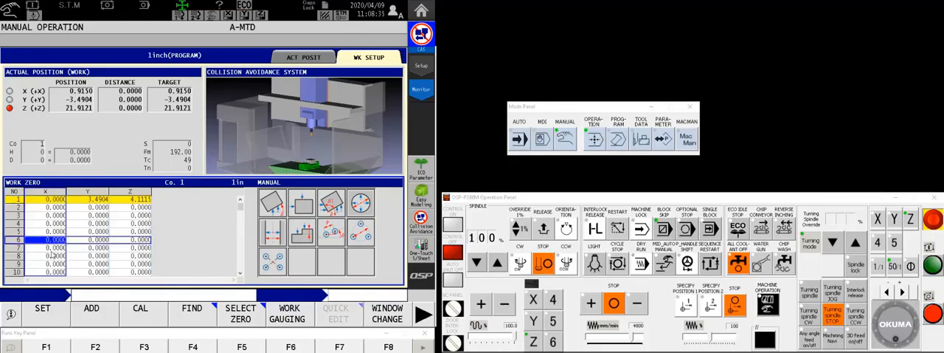
- Select the chosen work zero with SELECT ZERO and confirm it with OK
left_click(239, 313)
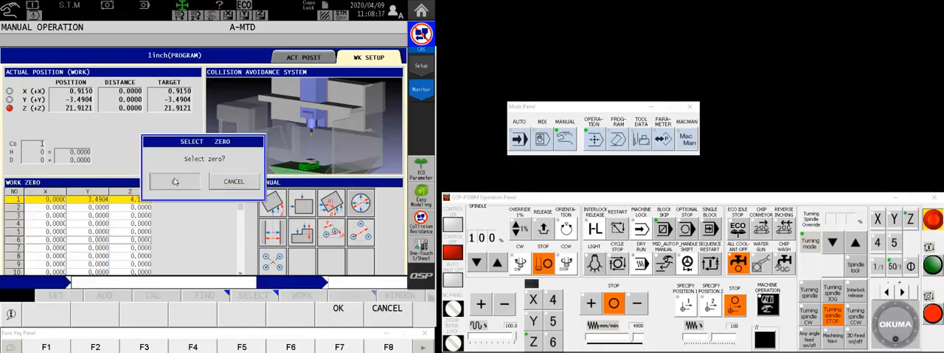
left_click(337, 306)
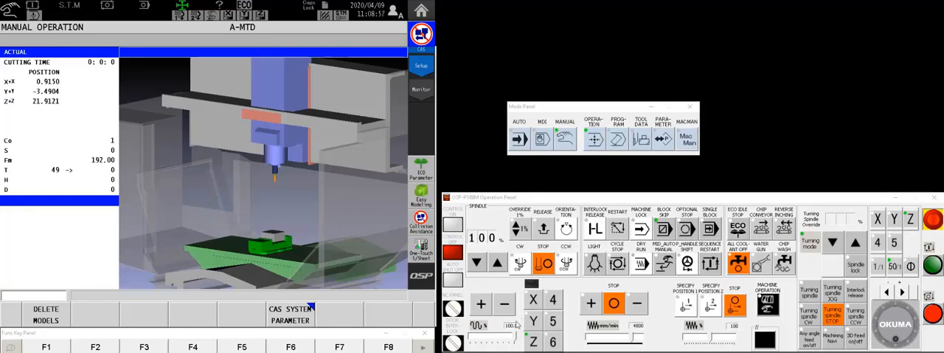
mouse_move(516, 325)
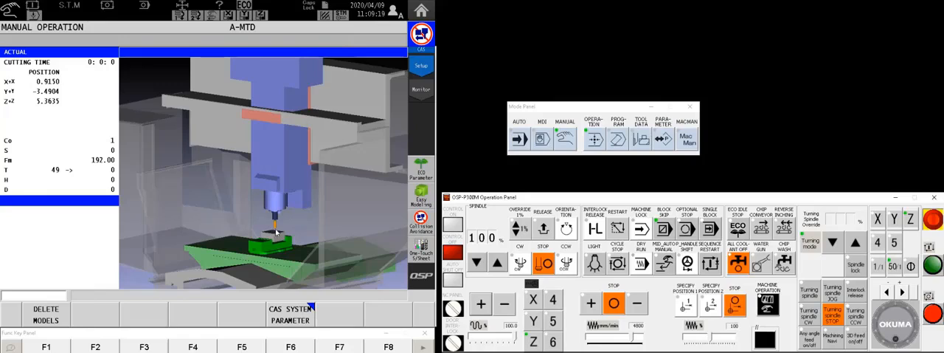
mouse_move(608, 182)
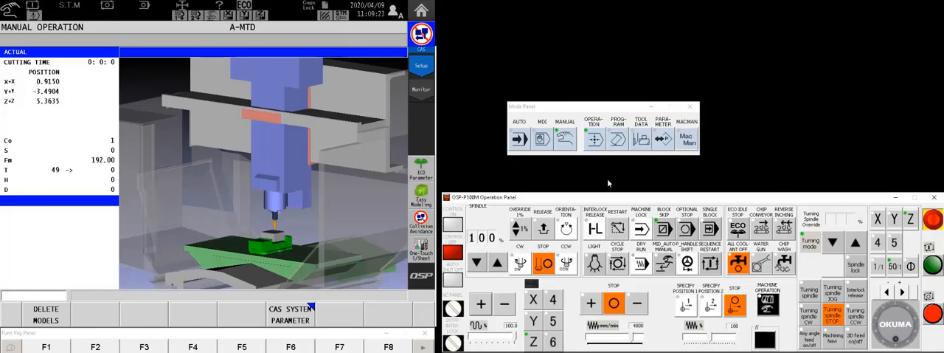
- Bring up the Tool Data page after touching the tool to the part top at Z ≈ 5.36
left_click(641, 139)
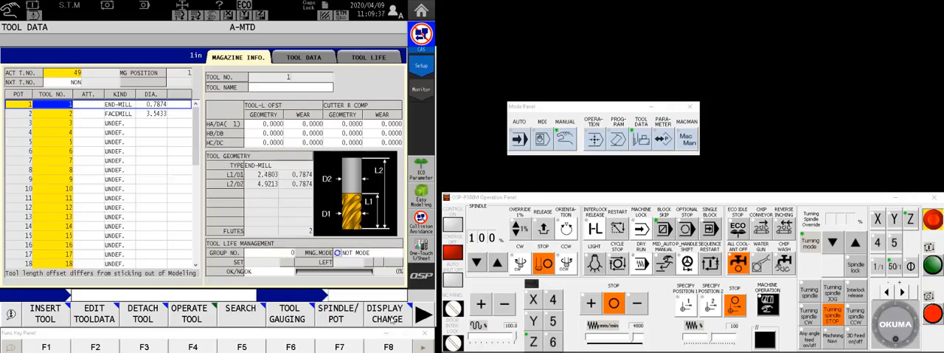
left_click(385, 313)
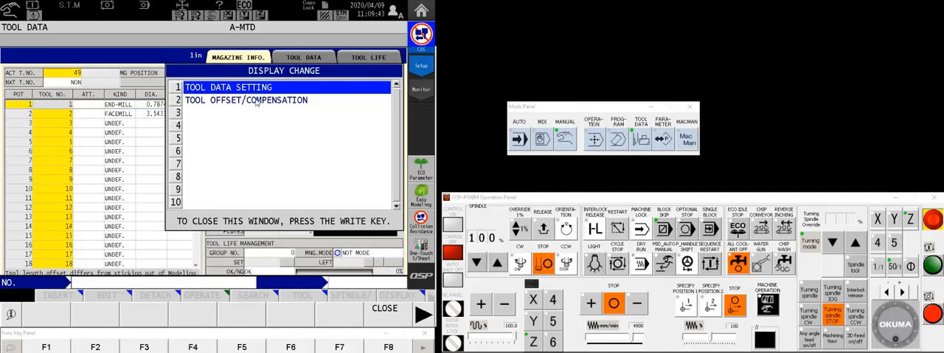
left_click(245, 100)
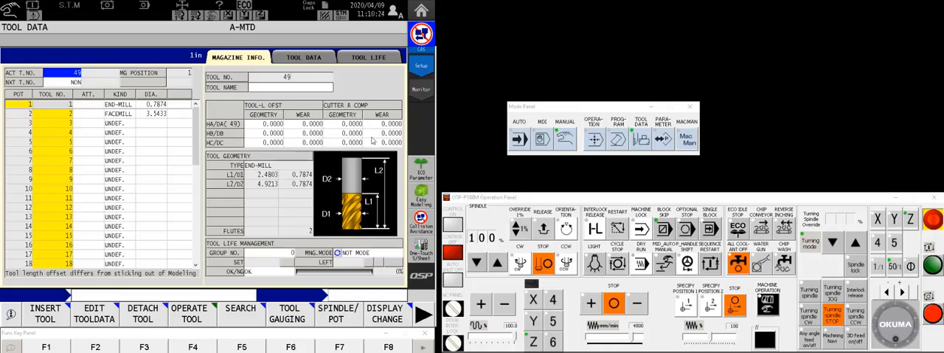
mouse_move(383, 144)
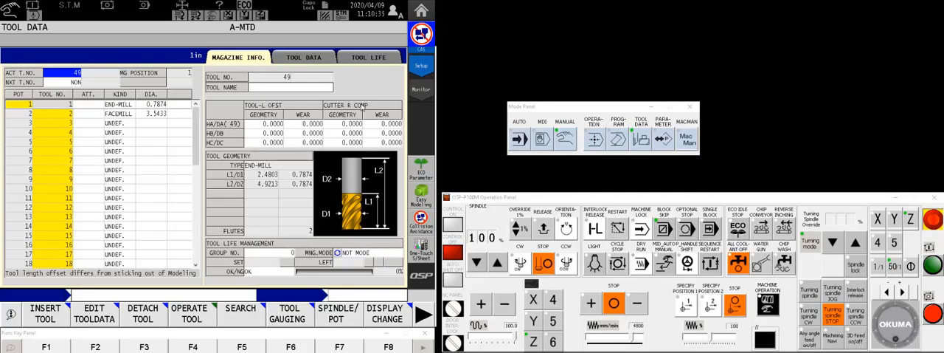
mouse_move(248, 130)
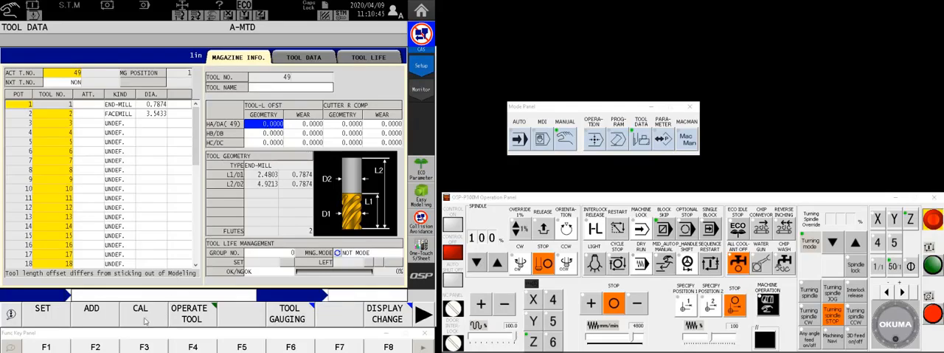
- Calibrate tool 49's length offset with CAL using a 1.0 value against the Z work zero
left_click(145, 310)
type("1")
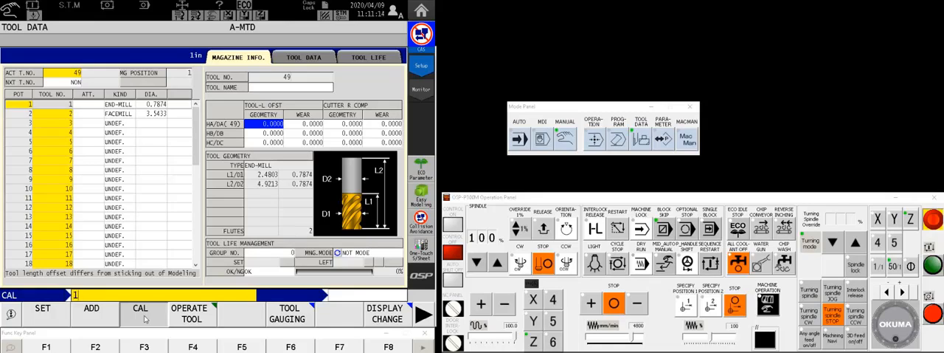
type(".0")
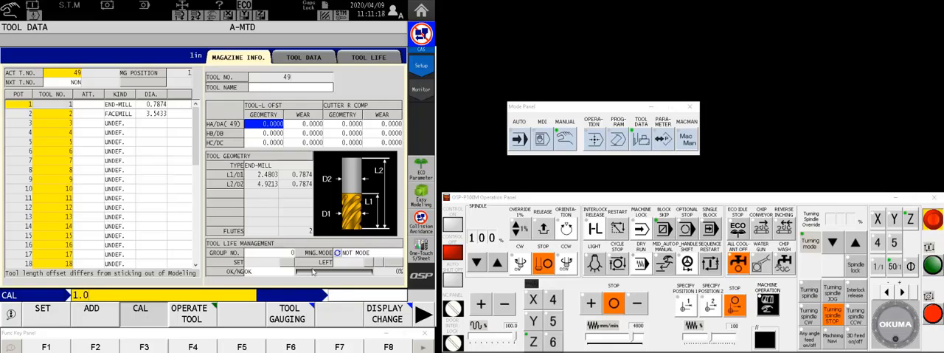
left_click(138, 313)
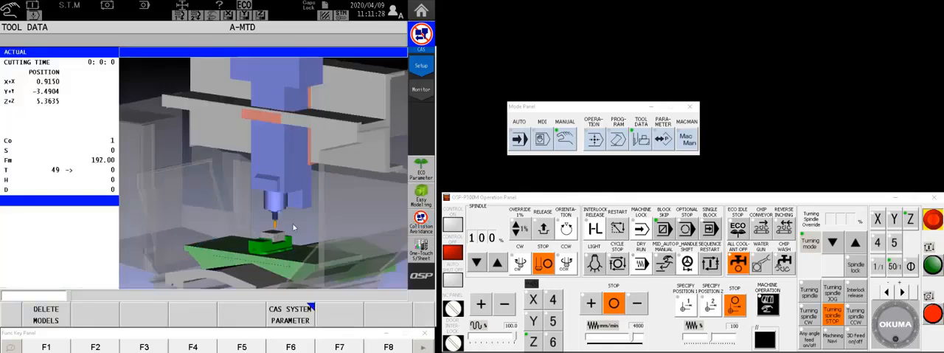
mouse_move(309, 165)
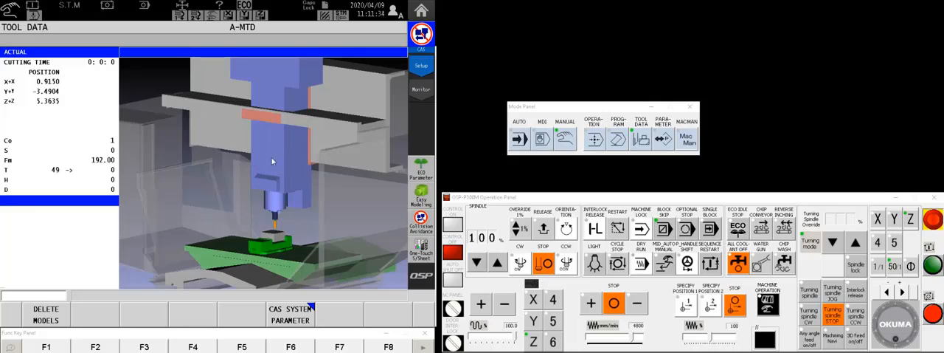
mouse_move(277, 236)
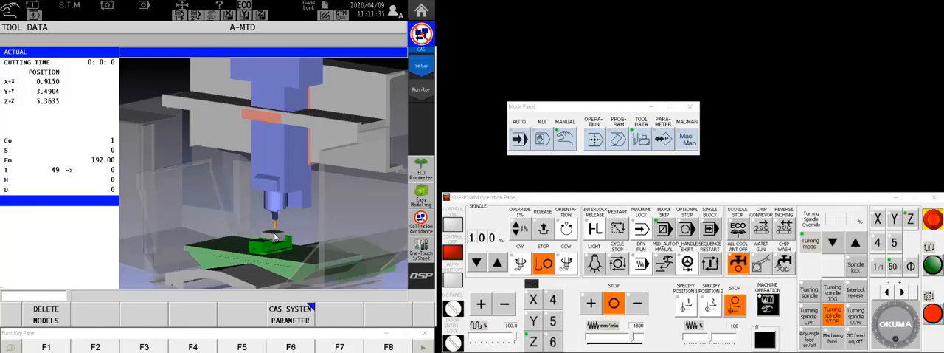
mouse_move(631, 159)
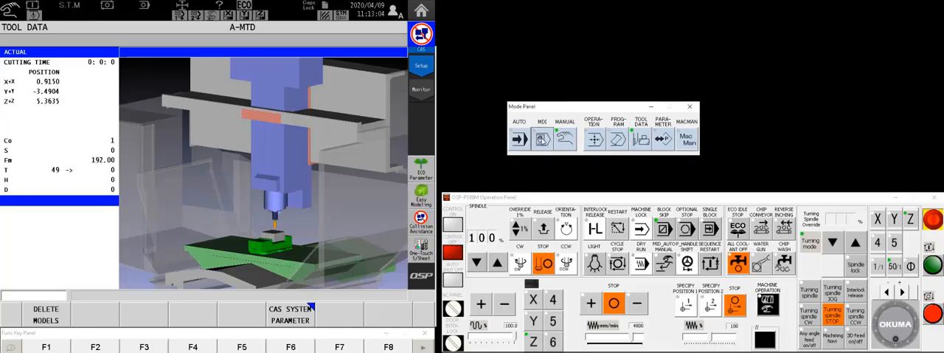
- In MDI mode, command the tool change T1 M6 to load tool 1 into the spindle
left_click(543, 139)
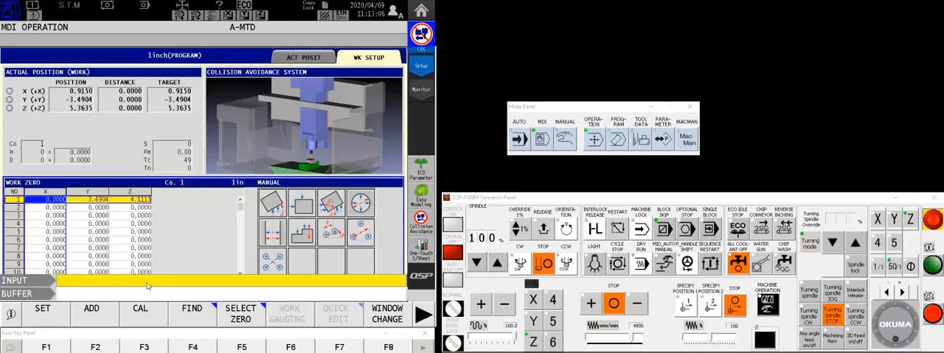
type("t")
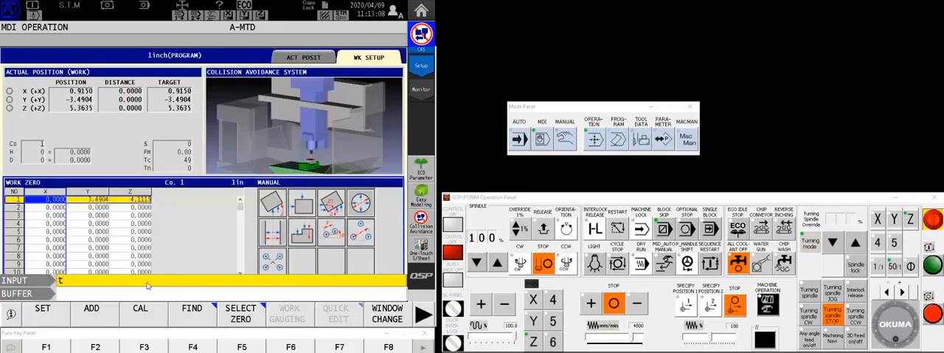
type("1")
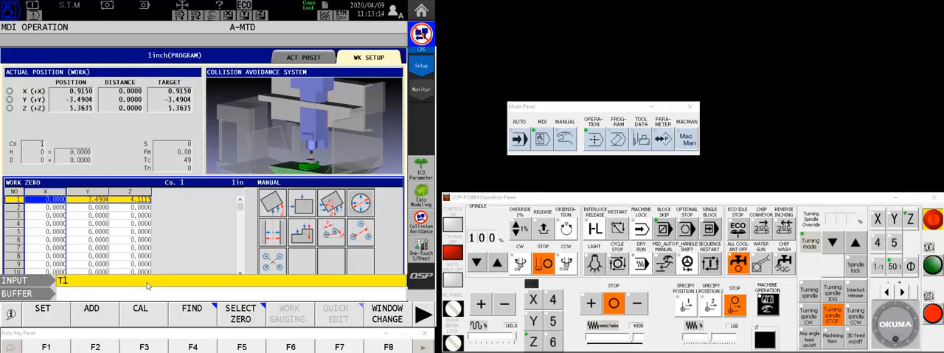
type("M6")
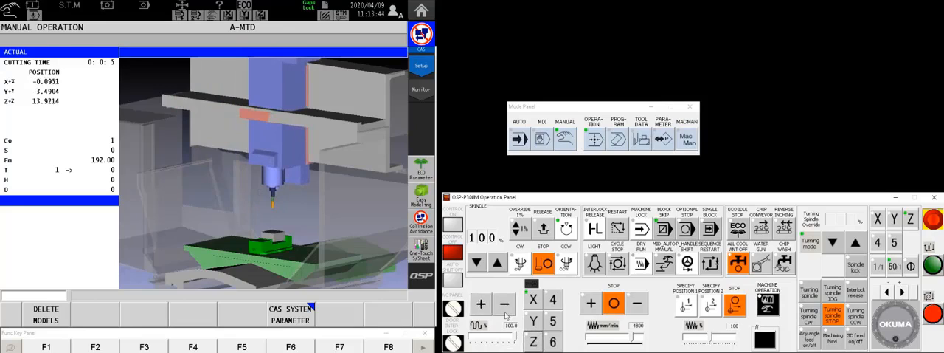
- Jog tool 1 down along Z to about 1.95, just above the part surface
left_click(481, 304)
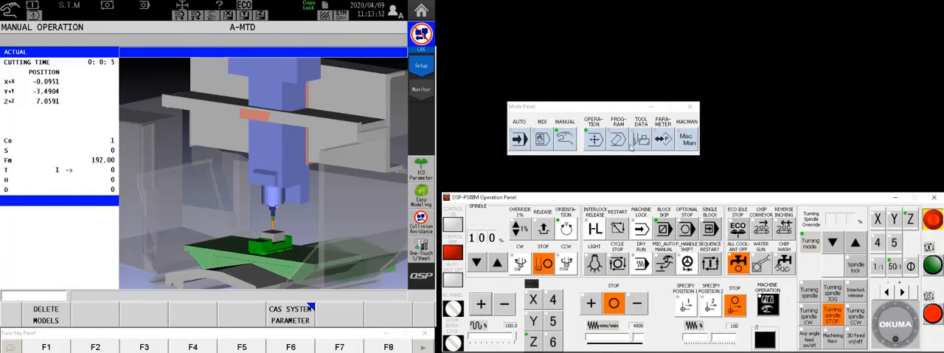
left_click(640, 138)
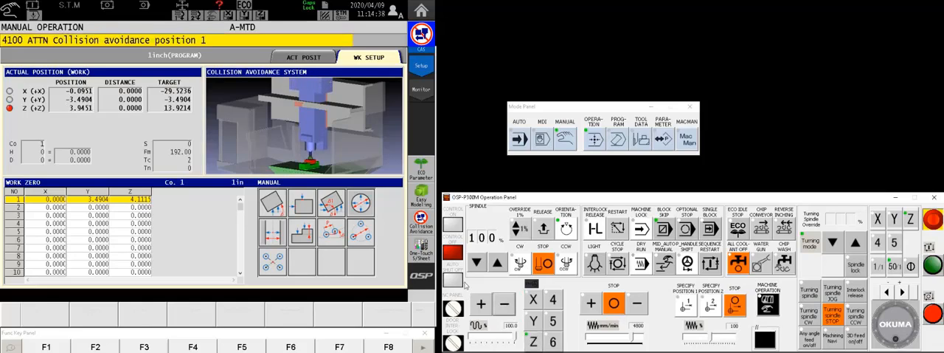
mouse_move(466, 179)
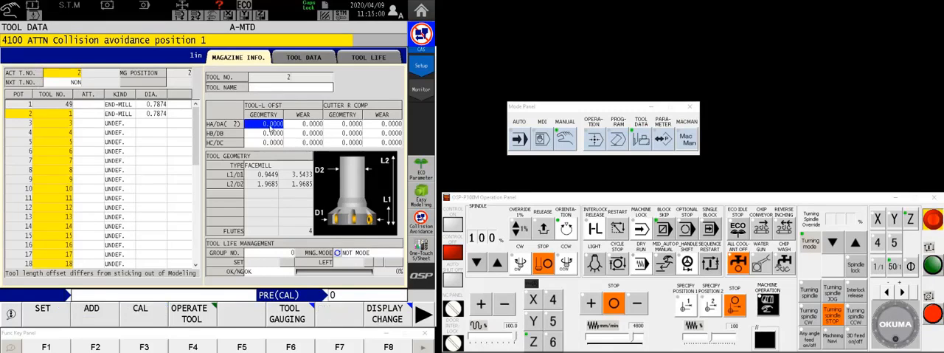
- Calibrate tool 1's length offset with CAL using a 0 value against the Z work zero
left_click(139, 312)
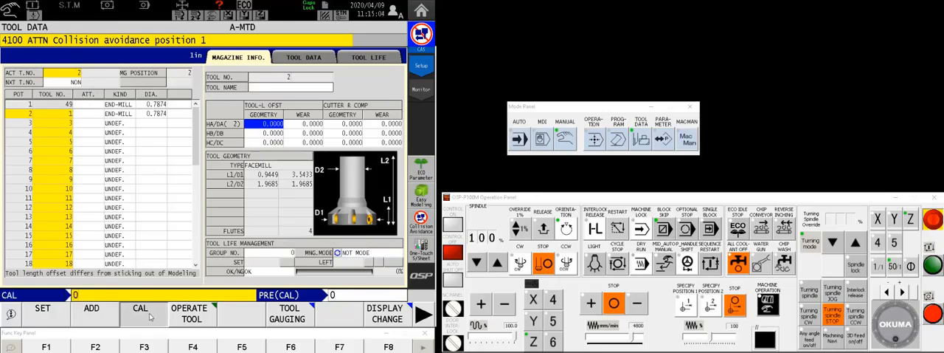
left_click(140, 313)
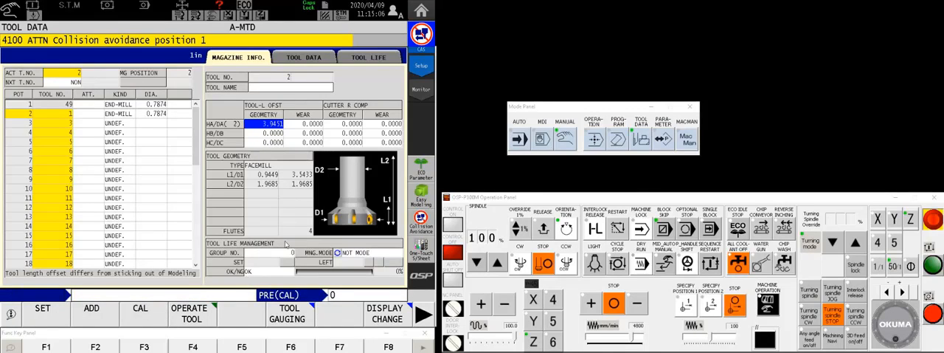